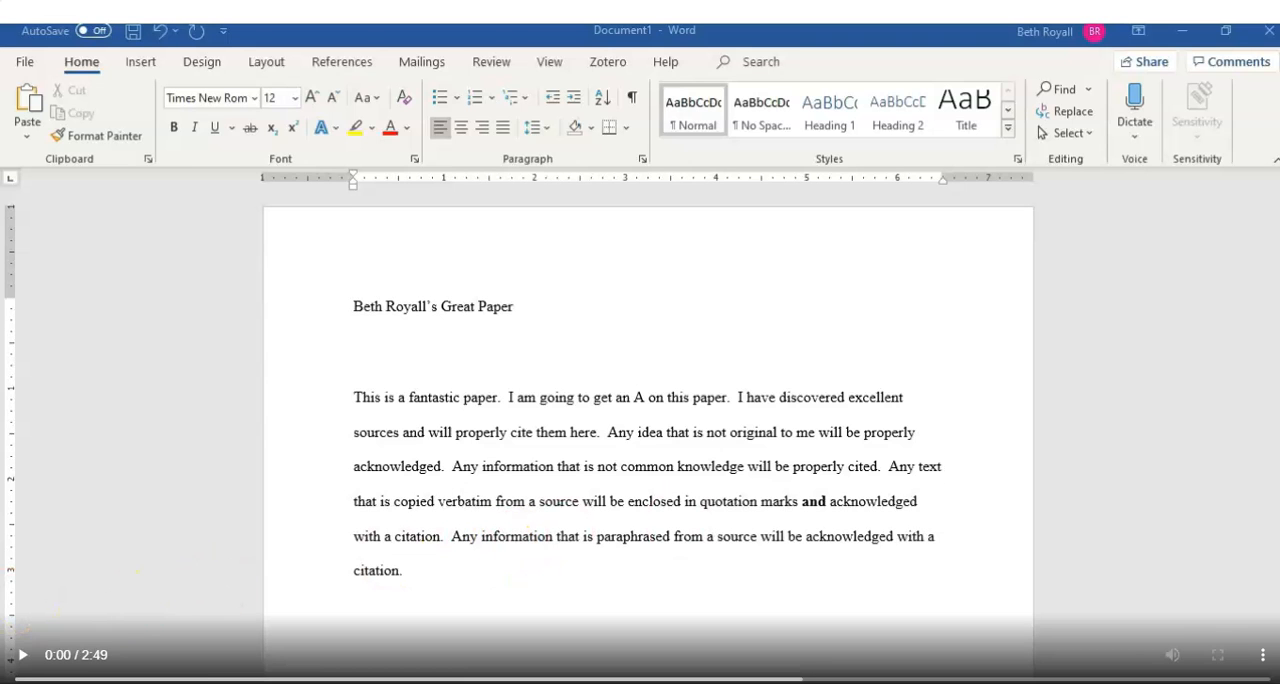
{"action": "mouse_move", "coordinate": [284, 284]}
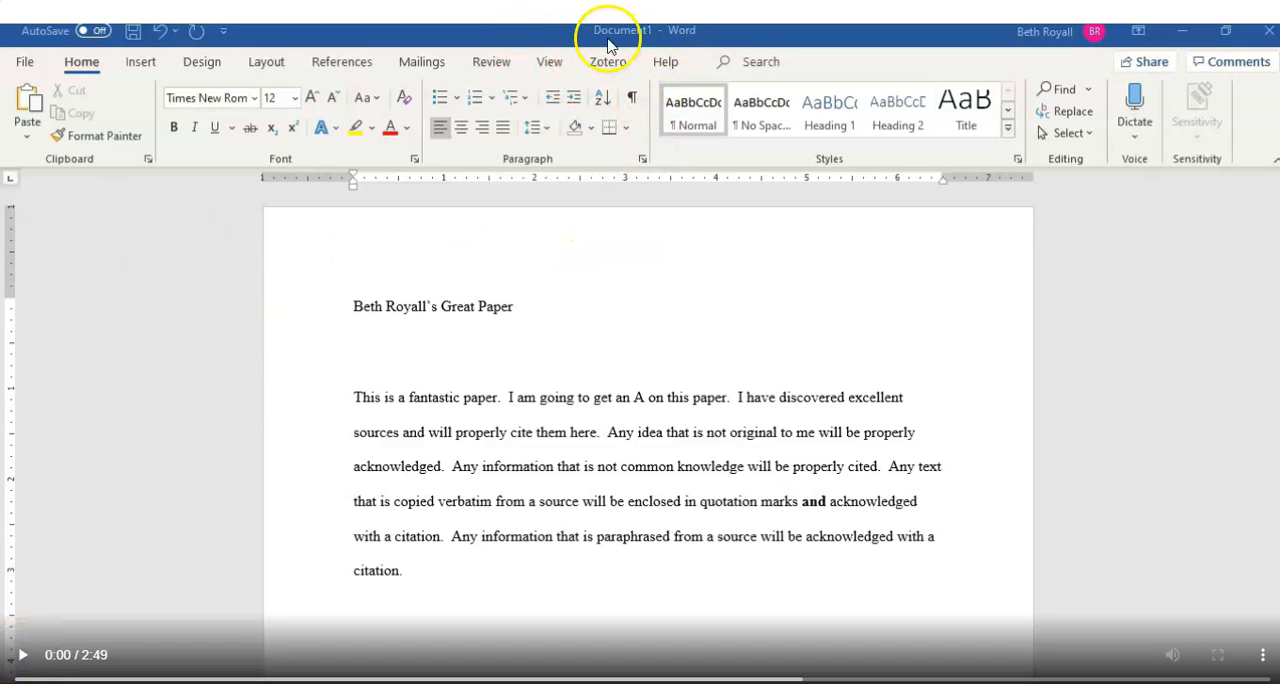
{"action": "mouse_move", "coordinate": [650, 152]}
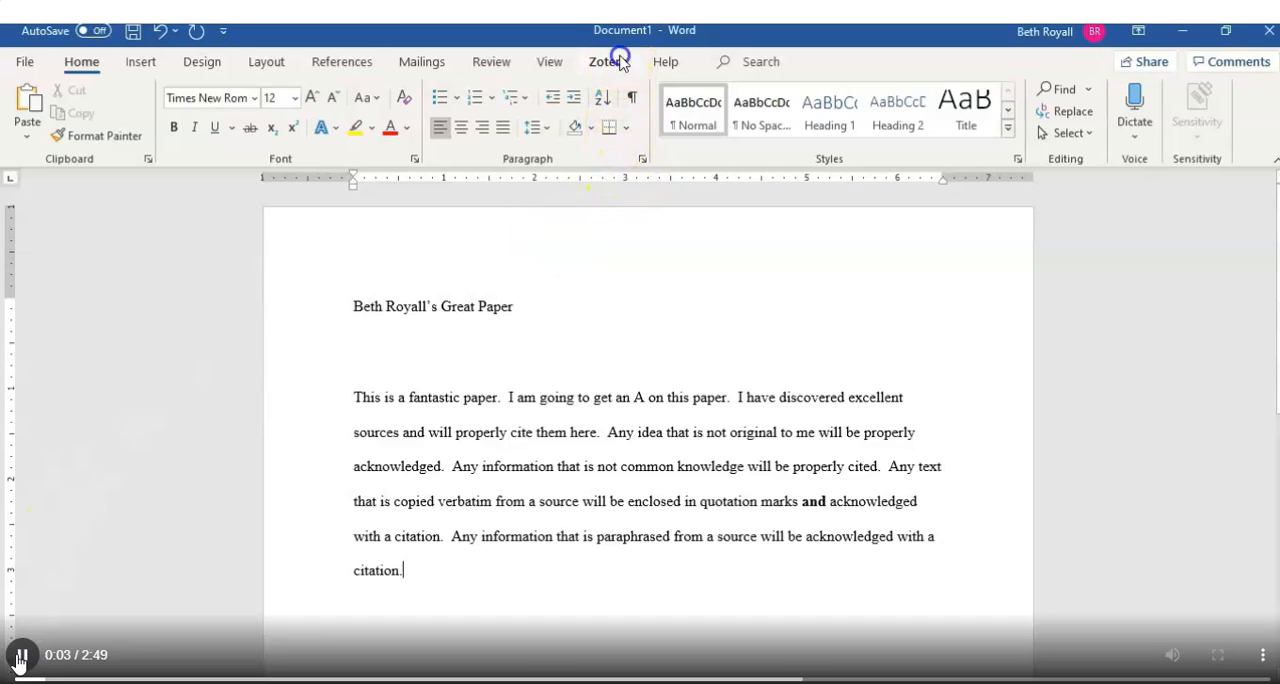
Step: Switch the ribbon to the Zotero citation tools
{"action": "left_click", "coordinate": [608, 60]}
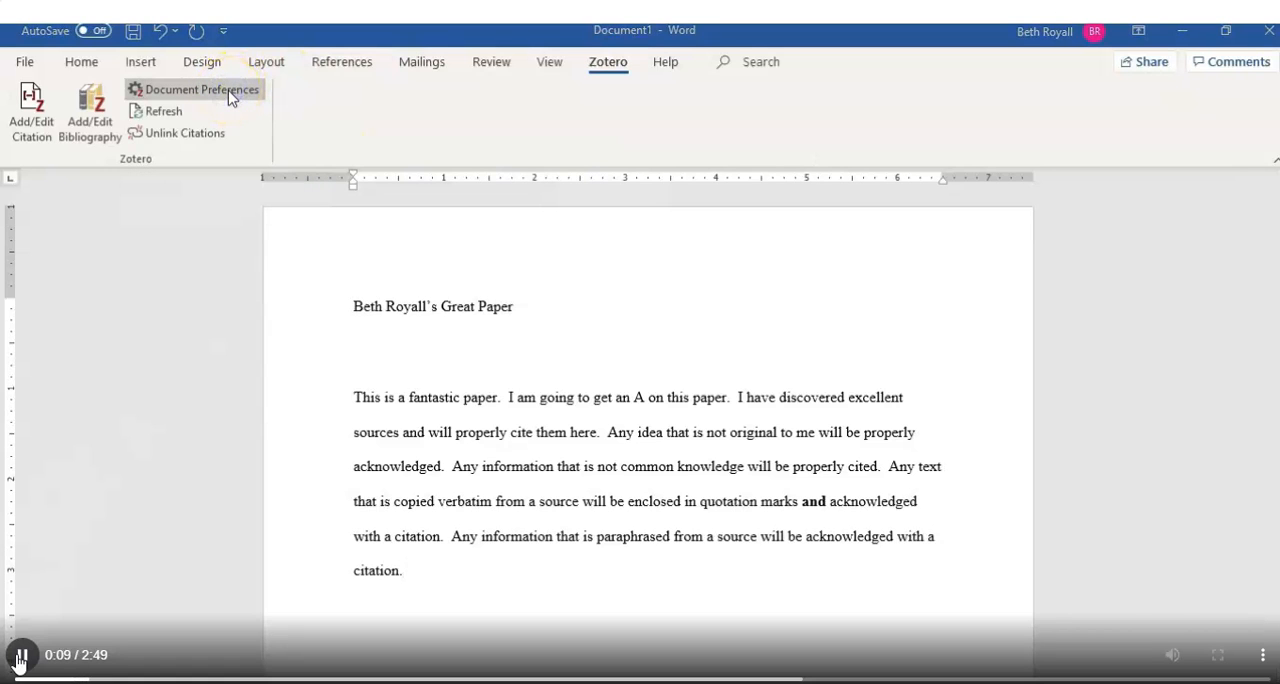
Step: Set the document's citation style to APA 7th edition in Zotero Document Preferences
{"action": "left_click", "coordinate": [200, 88]}
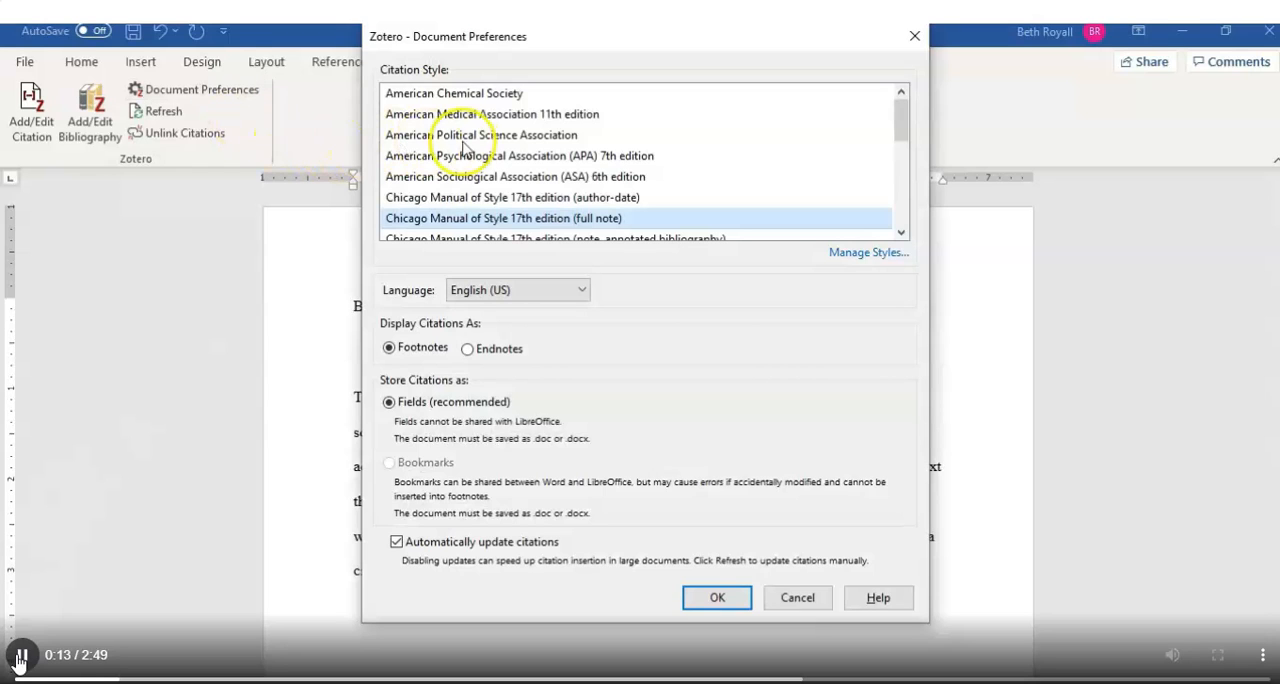
{"action": "left_click", "coordinate": [518, 156]}
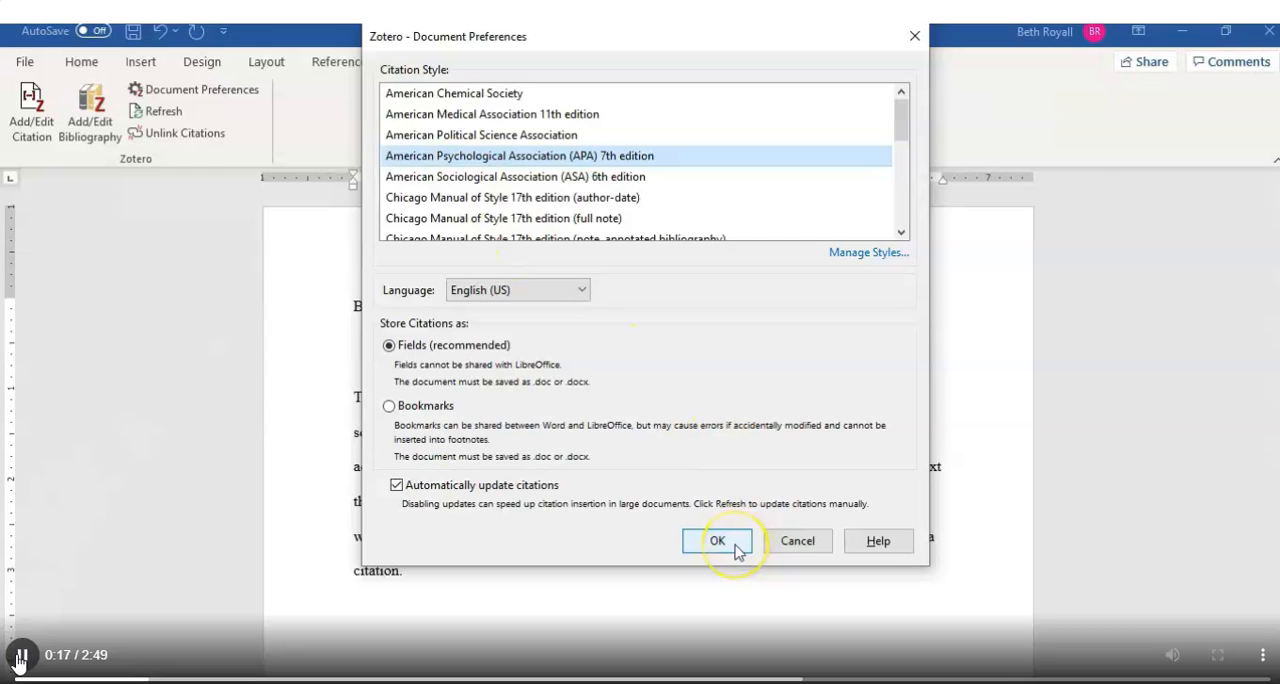
{"action": "left_click", "coordinate": [716, 540]}
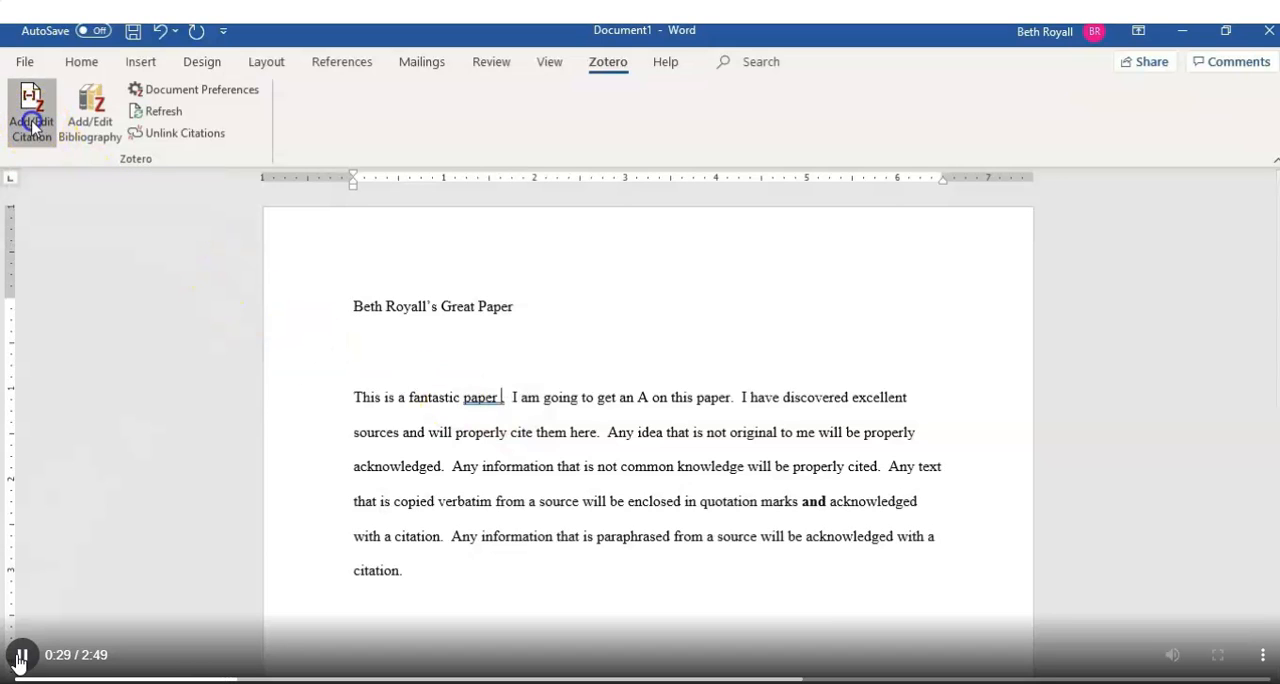
Step: Insert the citation (Waxman, 2019, p. 36) after the word 'paper'
{"action": "left_click", "coordinate": [30, 112]}
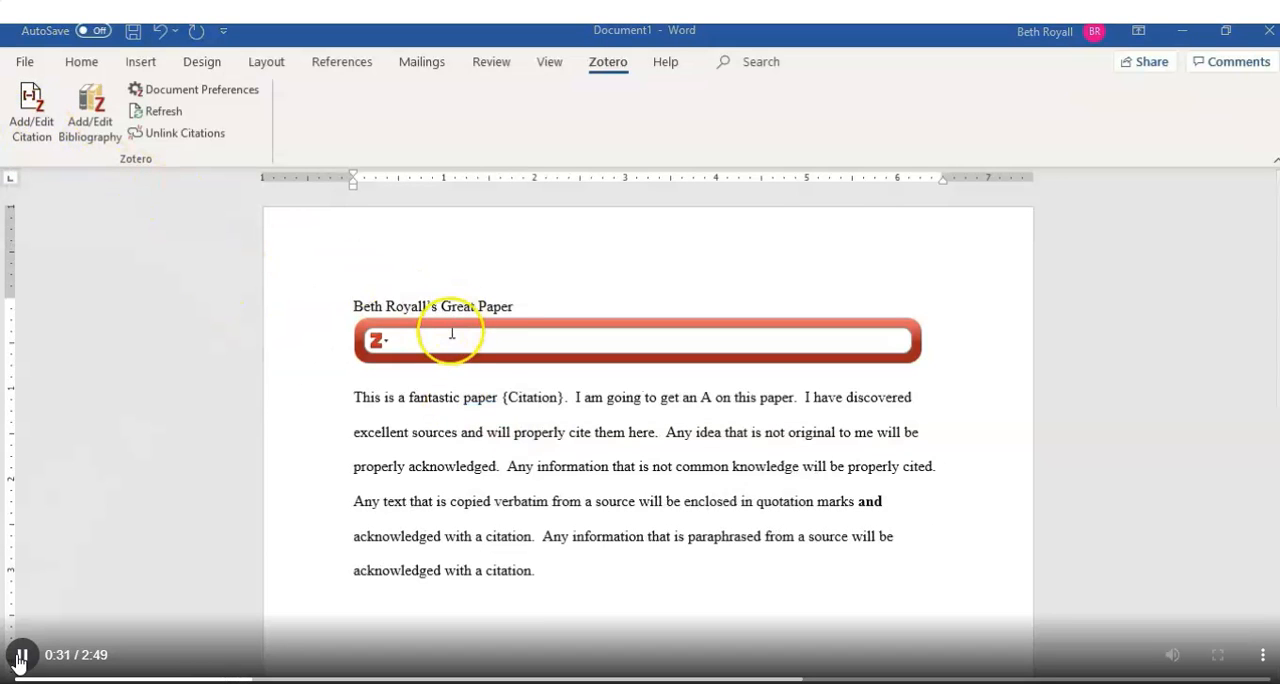
{"action": "type", "text": "tha"}
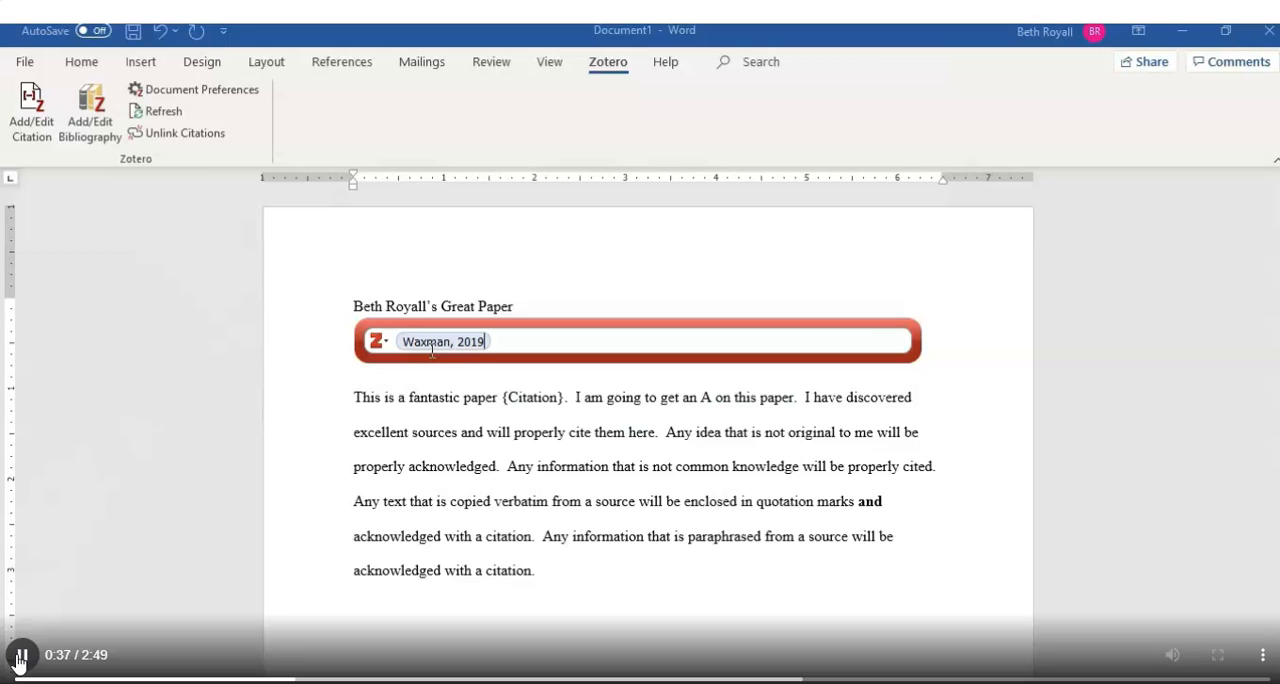
{"action": "double_click", "coordinate": [444, 340]}
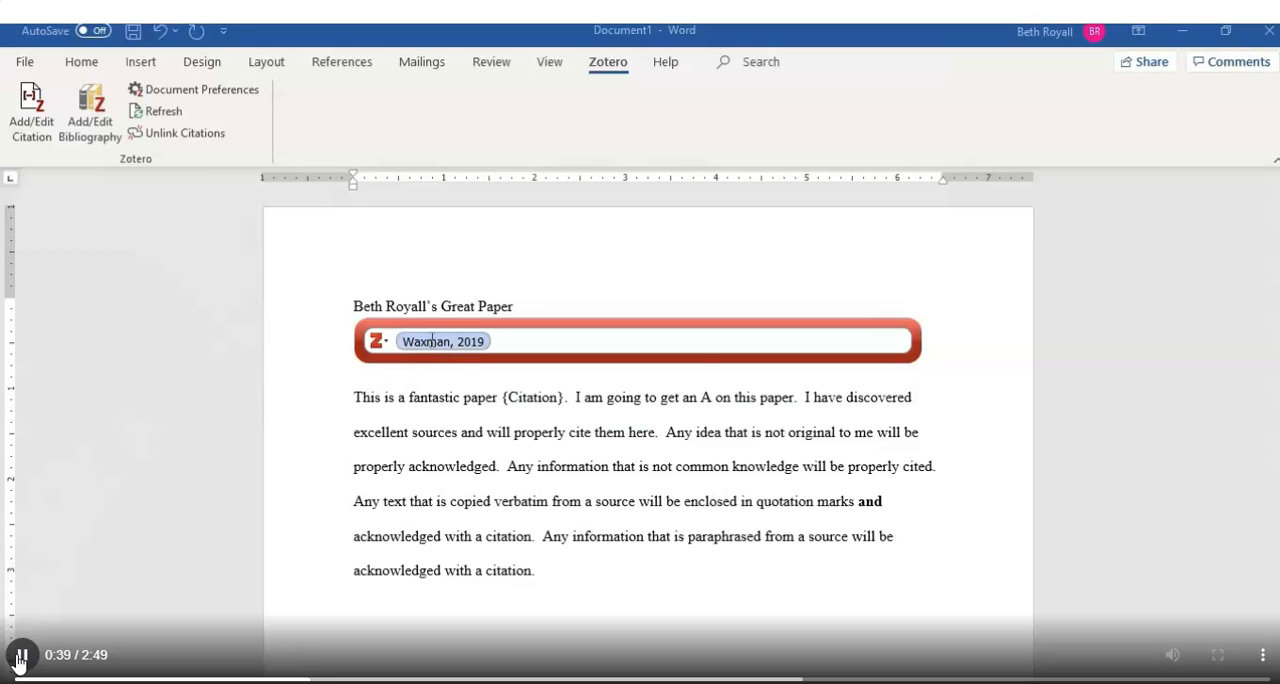
{"action": "left_click", "coordinate": [444, 340]}
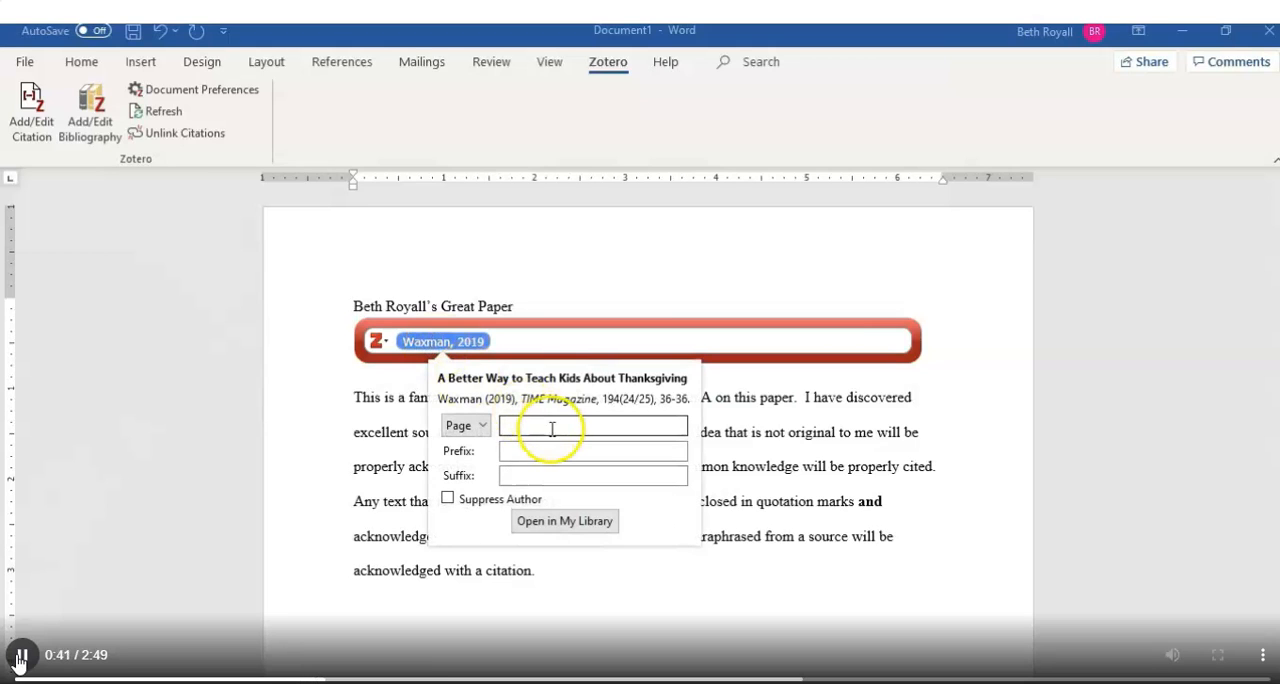
{"action": "type", "text": "36"}
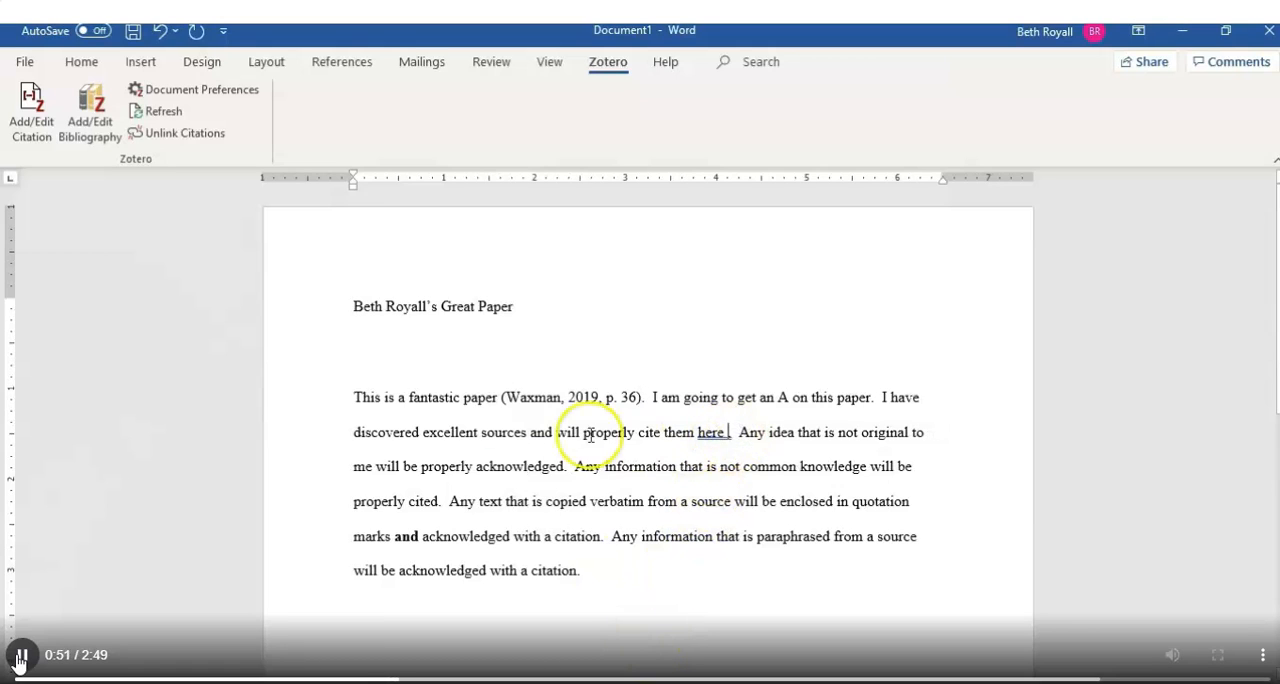
Step: Insert the citation (Atkinson & Hipshman, 1955, p. 24) for Dancers of the ballet after 'here'
{"action": "left_click", "coordinate": [32, 108]}
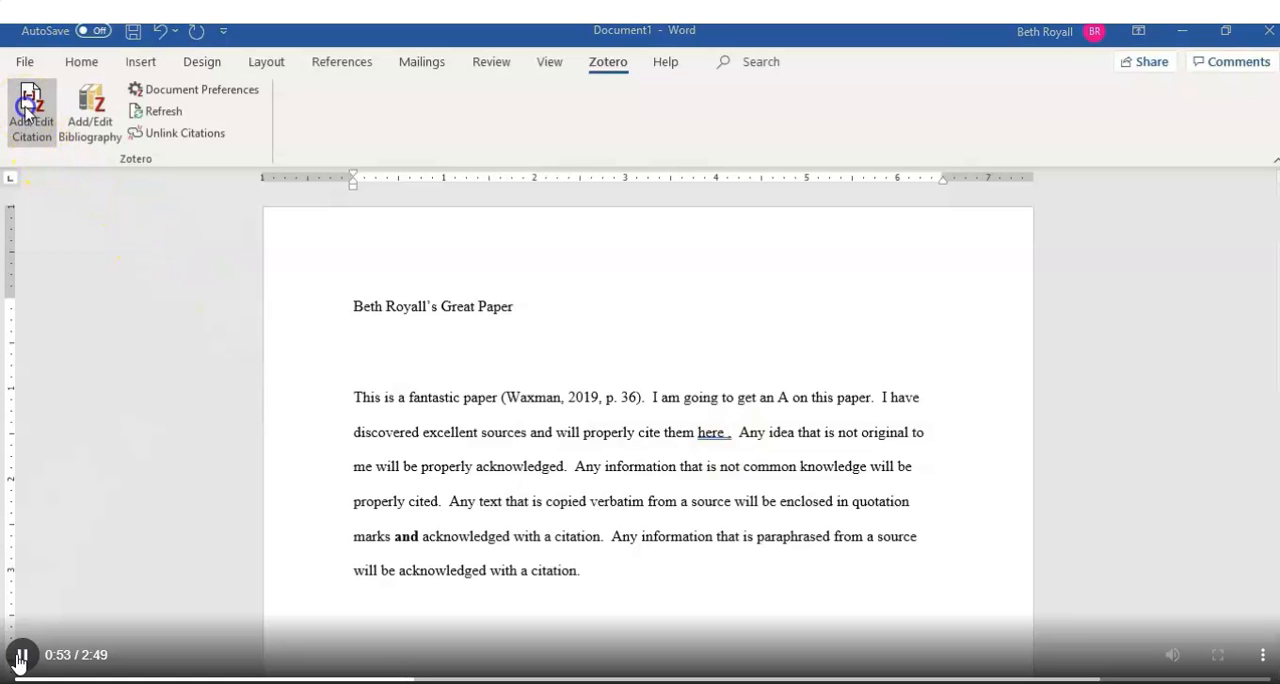
{"action": "left_click", "coordinate": [30, 112]}
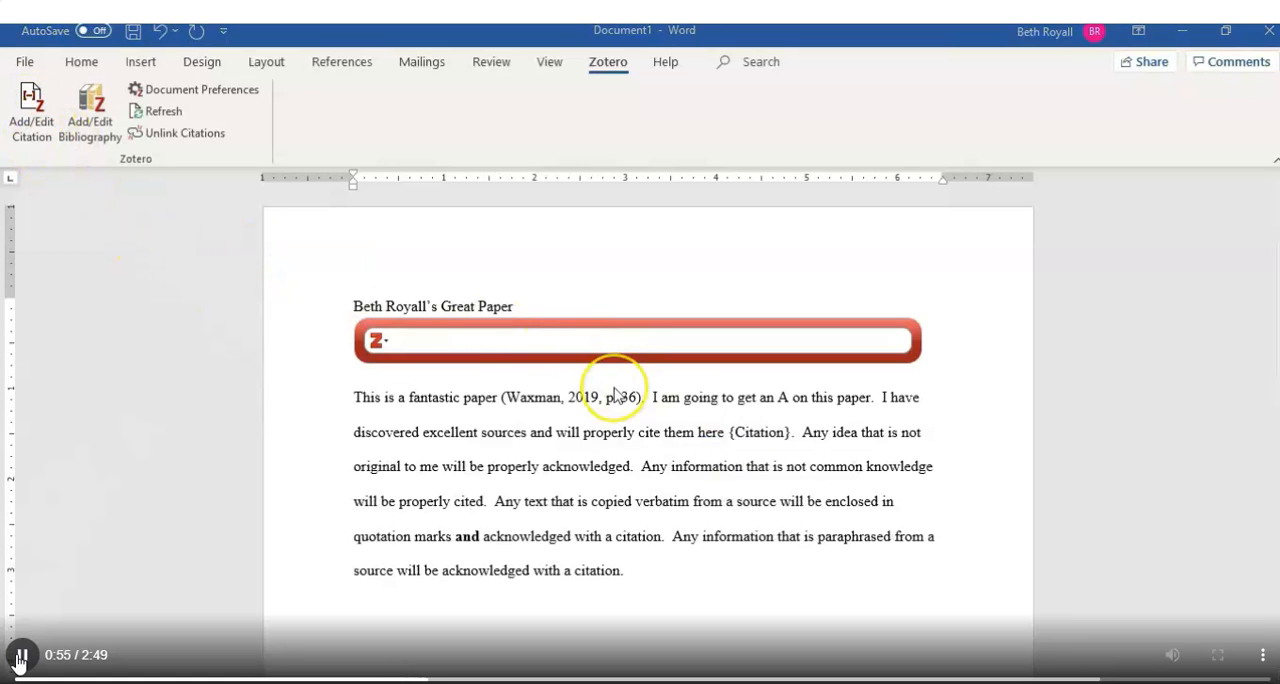
{"action": "type", "text": "dance"}
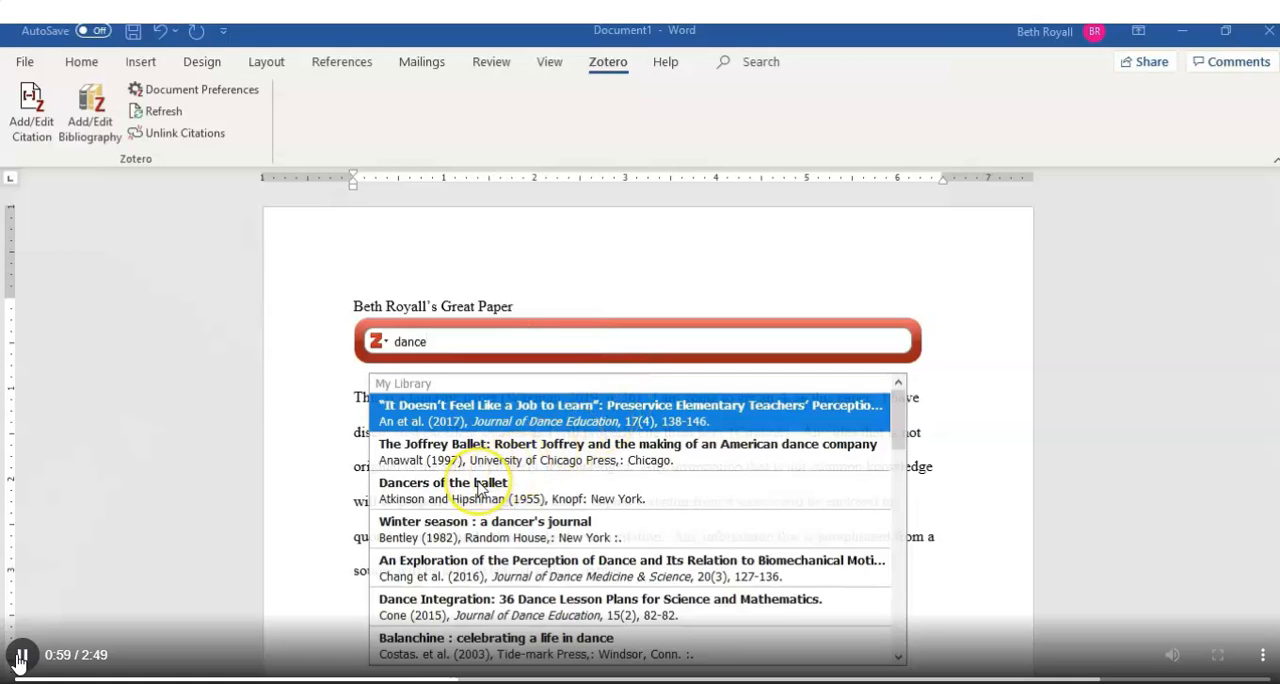
{"action": "left_click", "coordinate": [442, 482]}
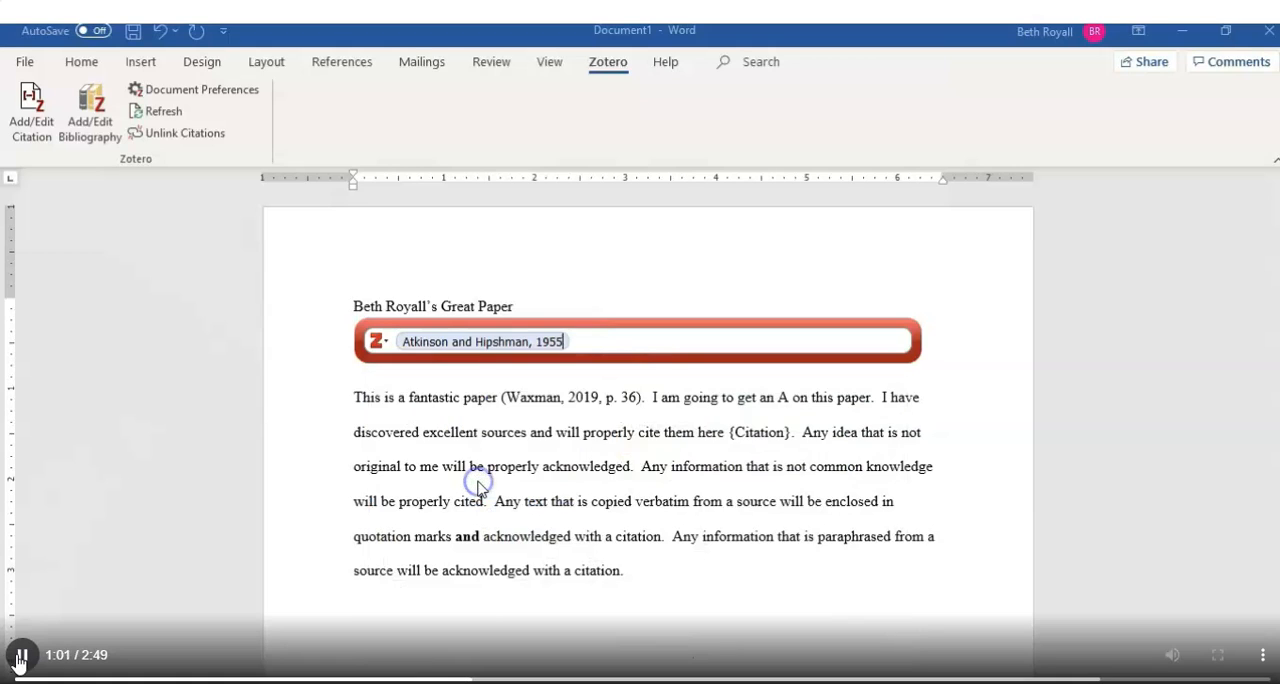
{"action": "left_click", "coordinate": [482, 340]}
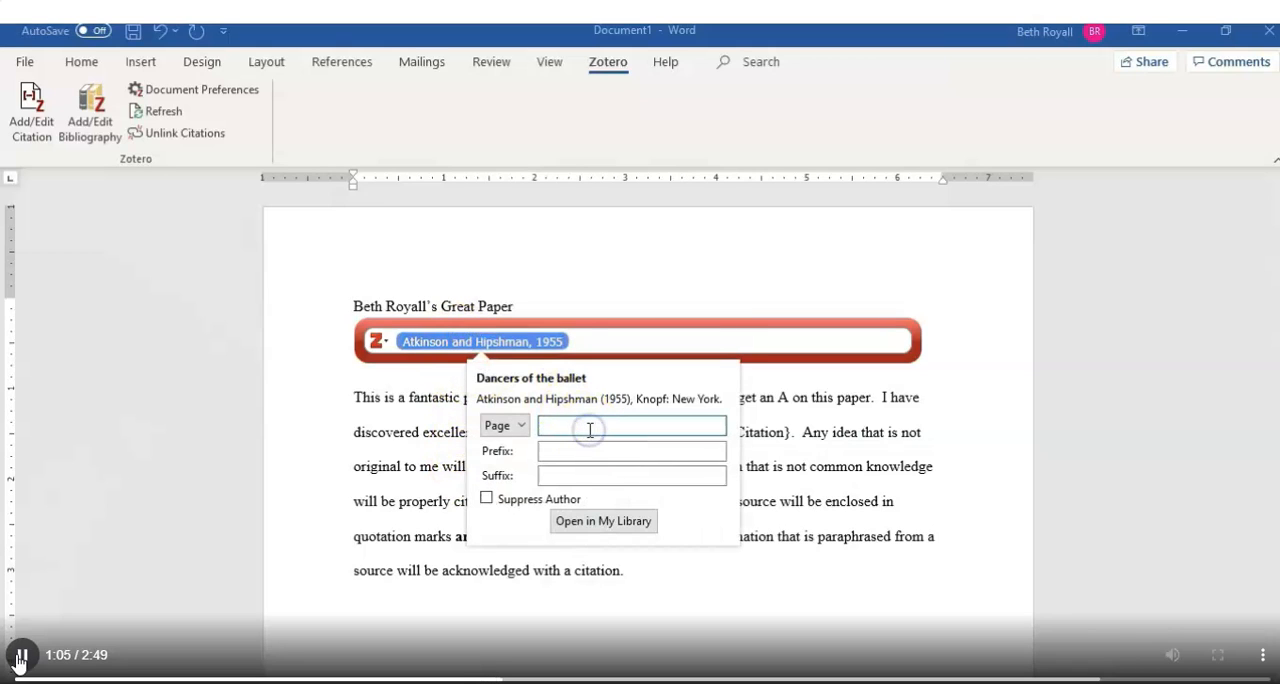
{"action": "type", "text": "24"}
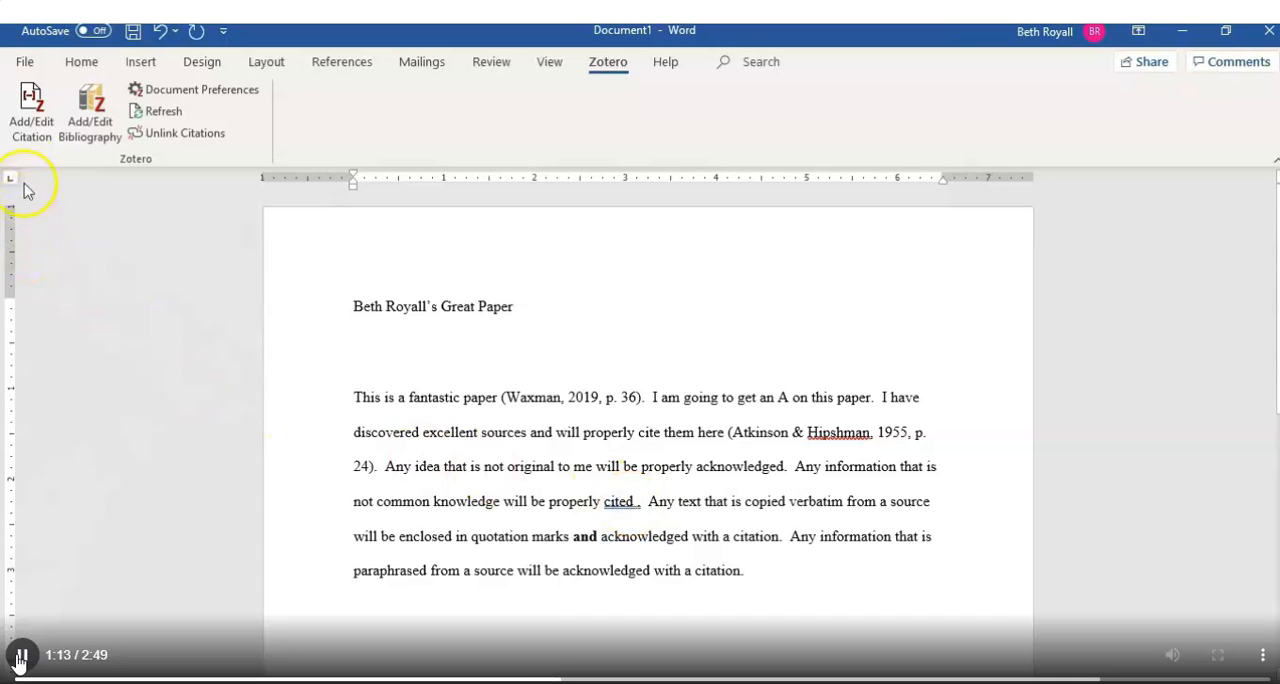
Step: Insert the citation (Fernandes, 2020, p. 25) for the coronavirus economics article after 'cited'
{"action": "left_click", "coordinate": [32, 110]}
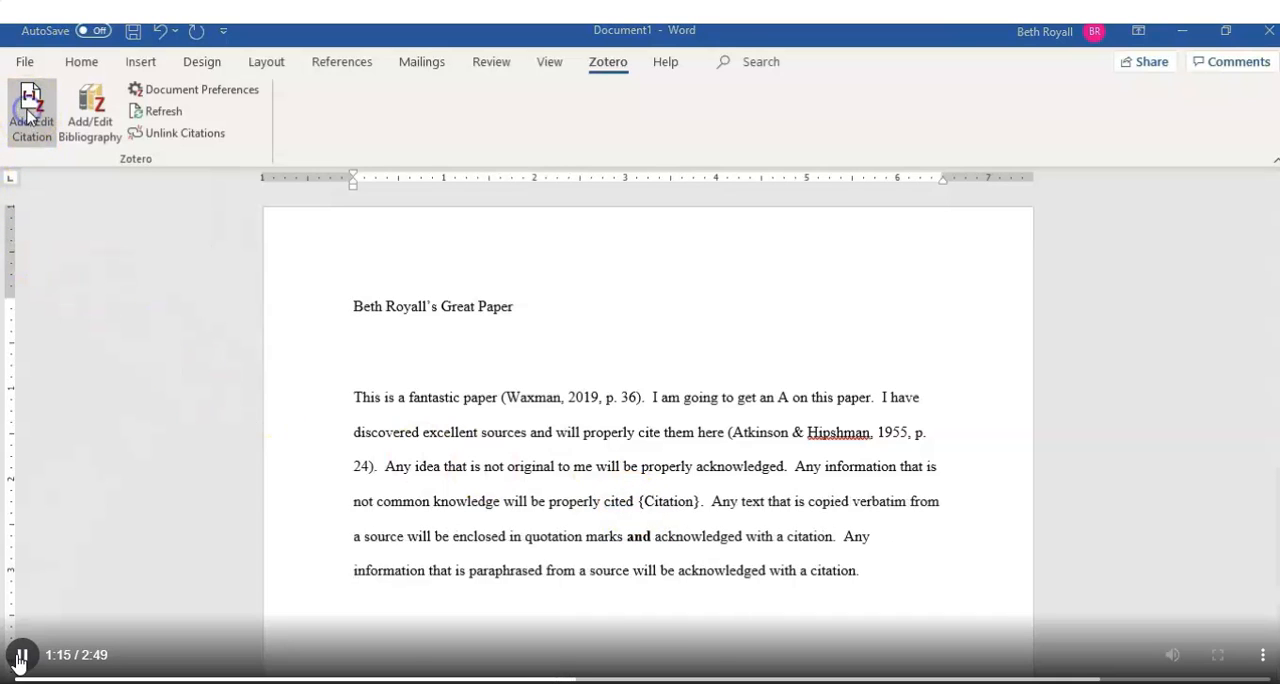
{"action": "left_click", "coordinate": [32, 110]}
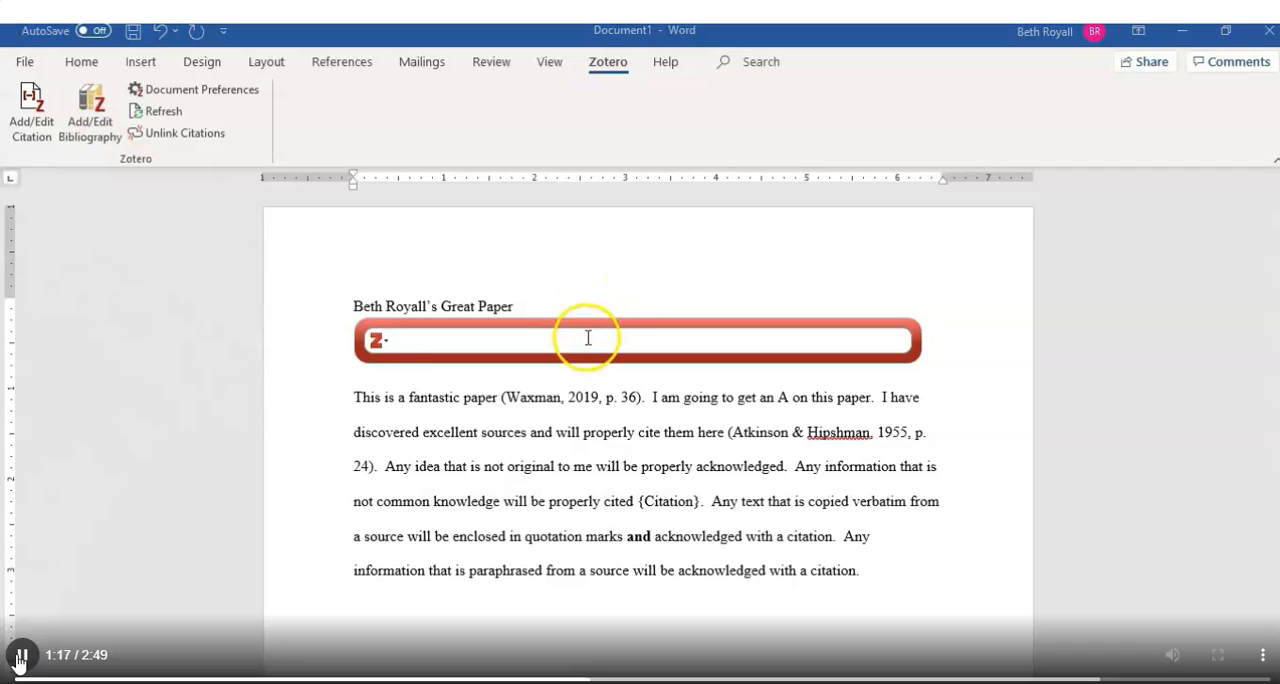
{"action": "type", "text": "covid"}
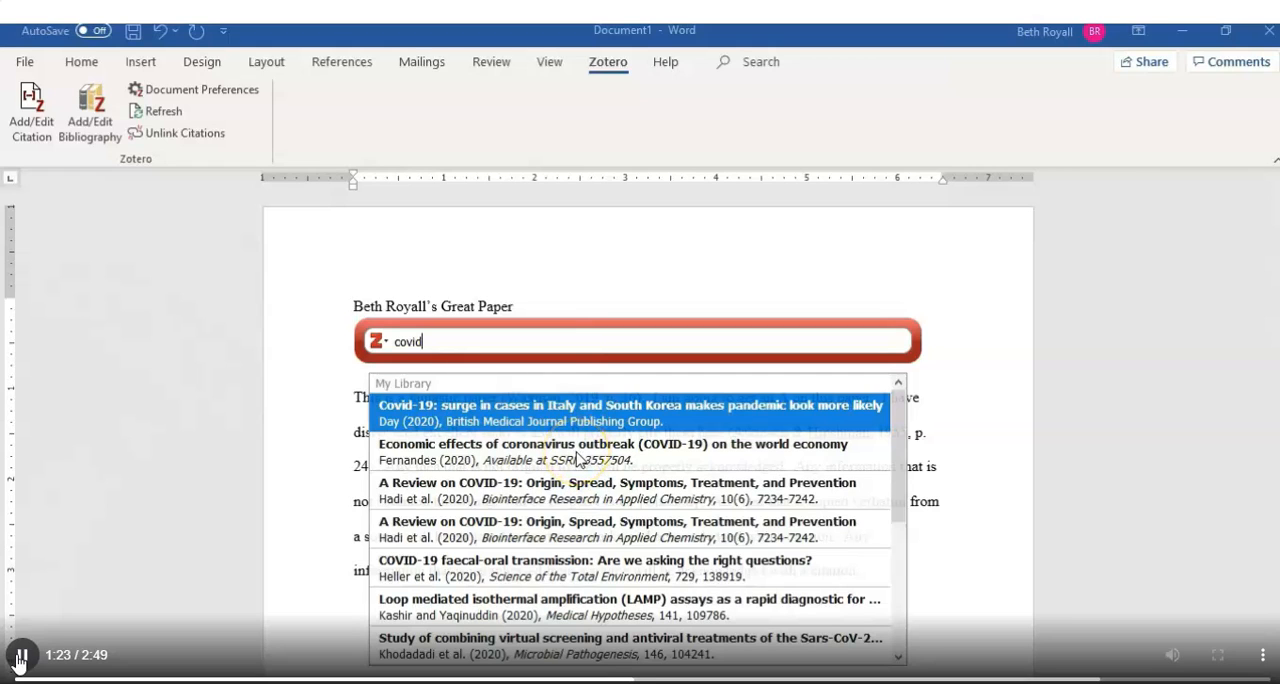
{"action": "left_click", "coordinate": [612, 450]}
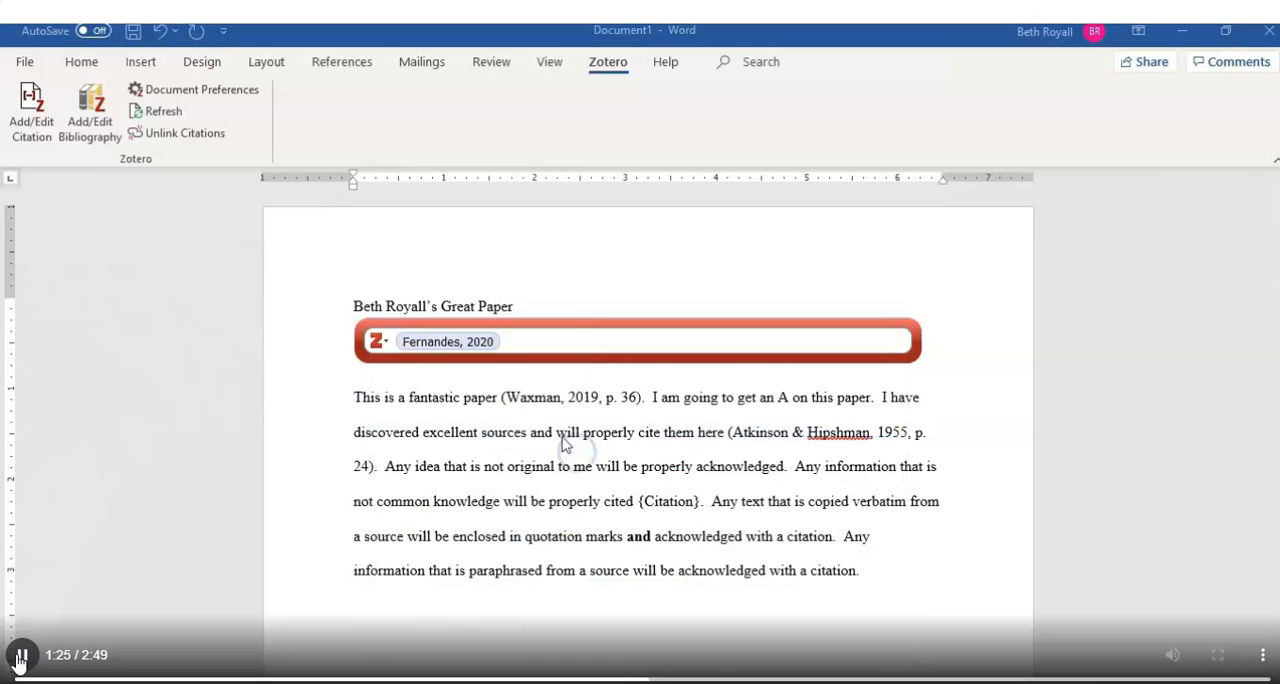
{"action": "left_click", "coordinate": [448, 340]}
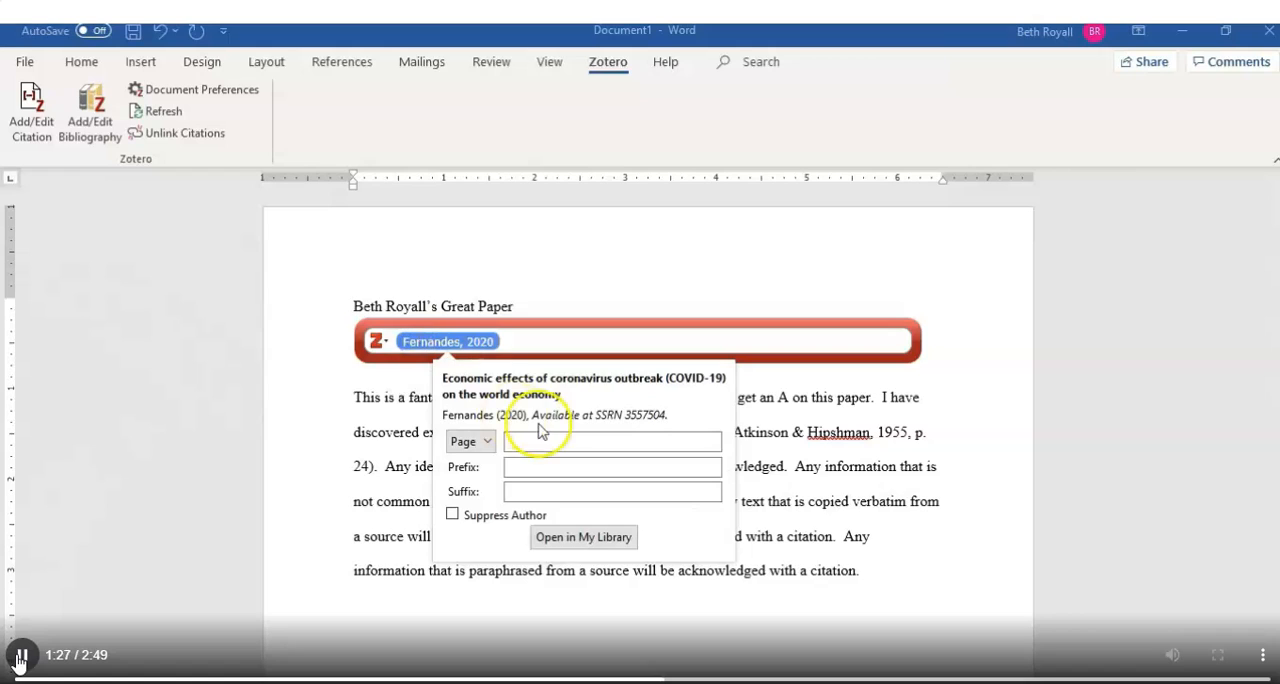
{"action": "type", "text": "25"}
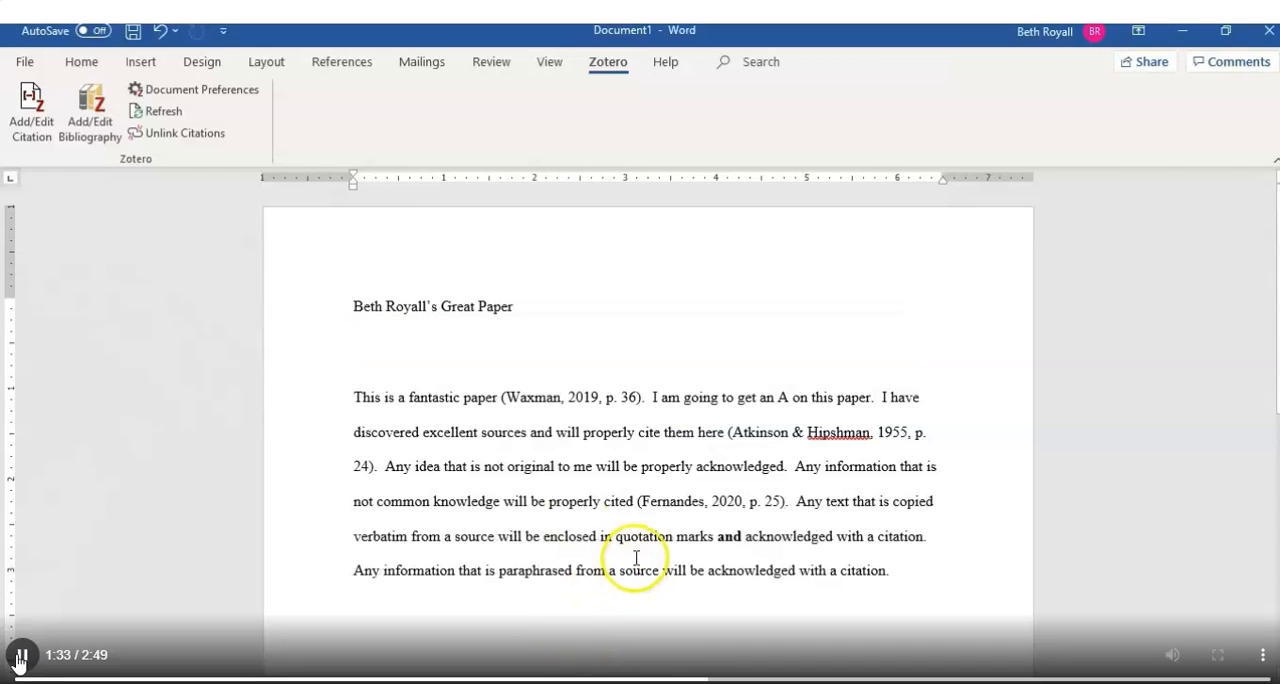
Step: Add Heller et al., 2020, p. 78 as a second source in the Fernandes citation
{"action": "left_click", "coordinate": [710, 500]}
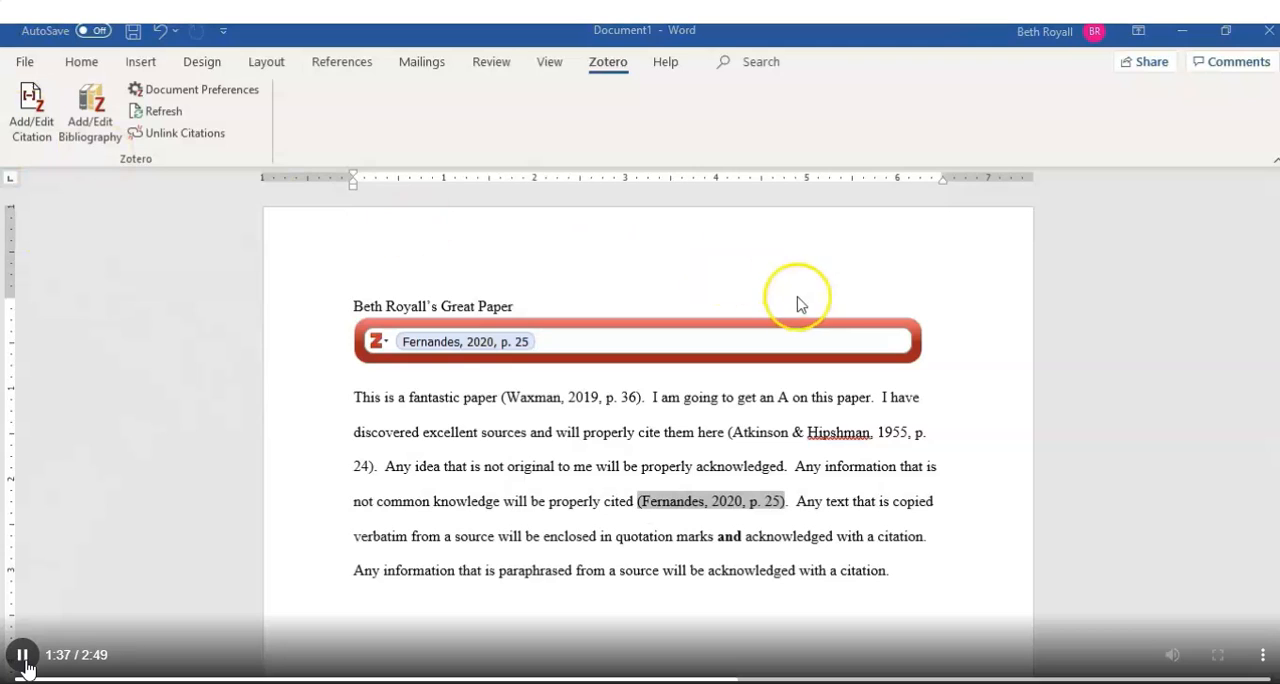
{"action": "type", "text": "covid"}
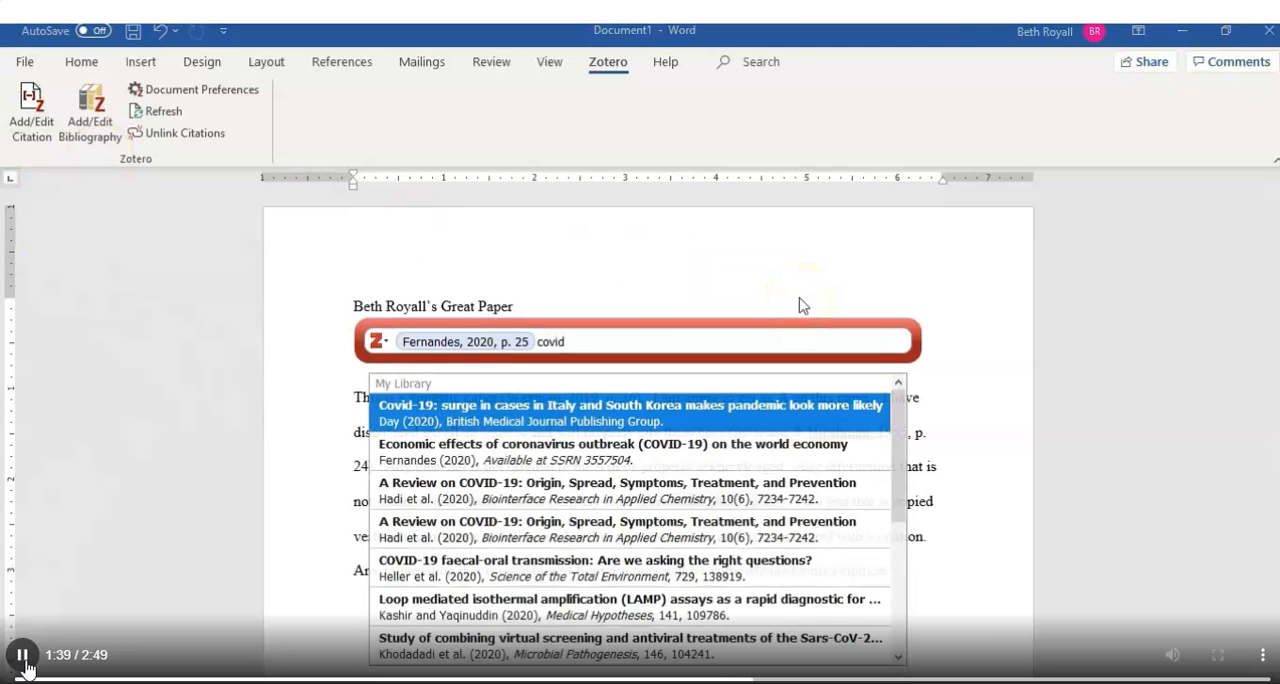
{"action": "mouse_move", "coordinate": [684, 570]}
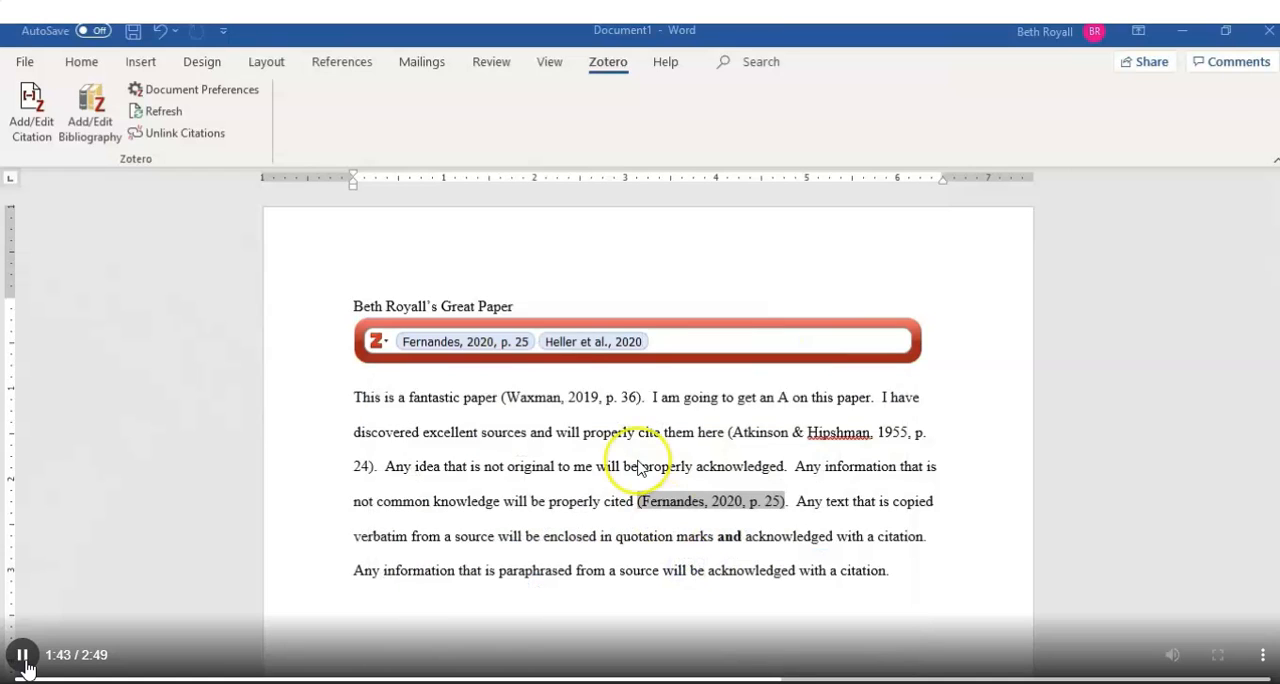
{"action": "left_click", "coordinate": [592, 340]}
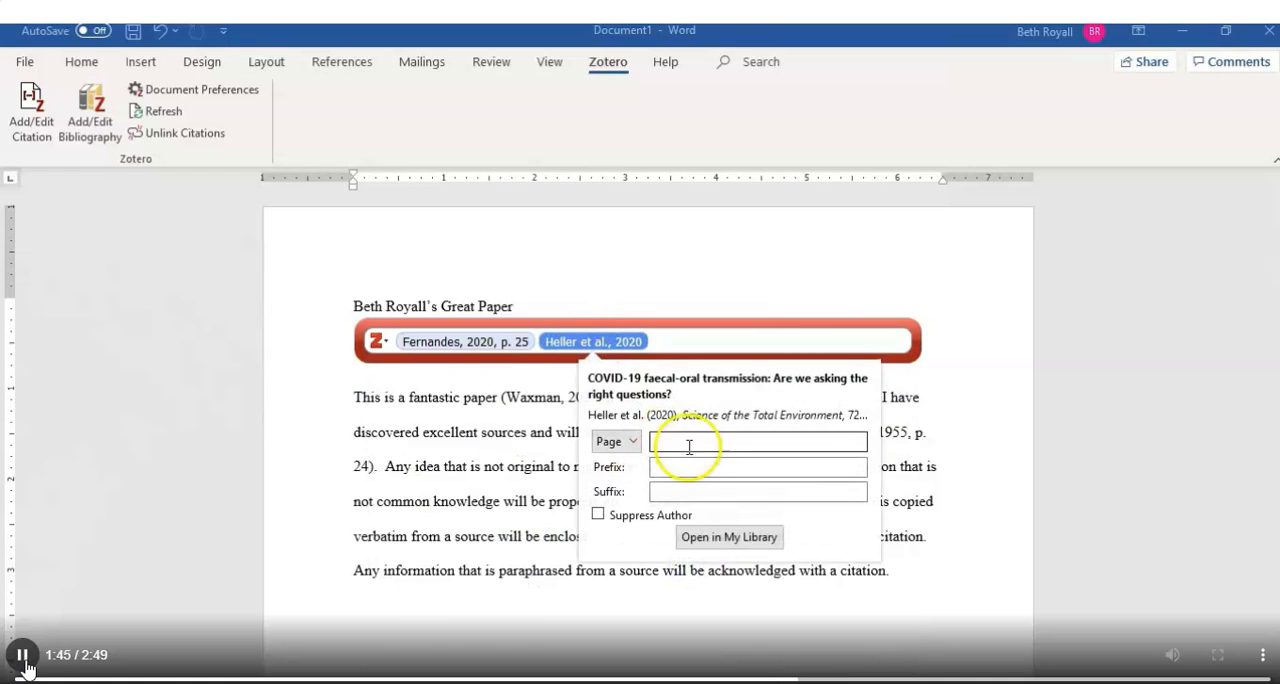
{"action": "type", "text": "78"}
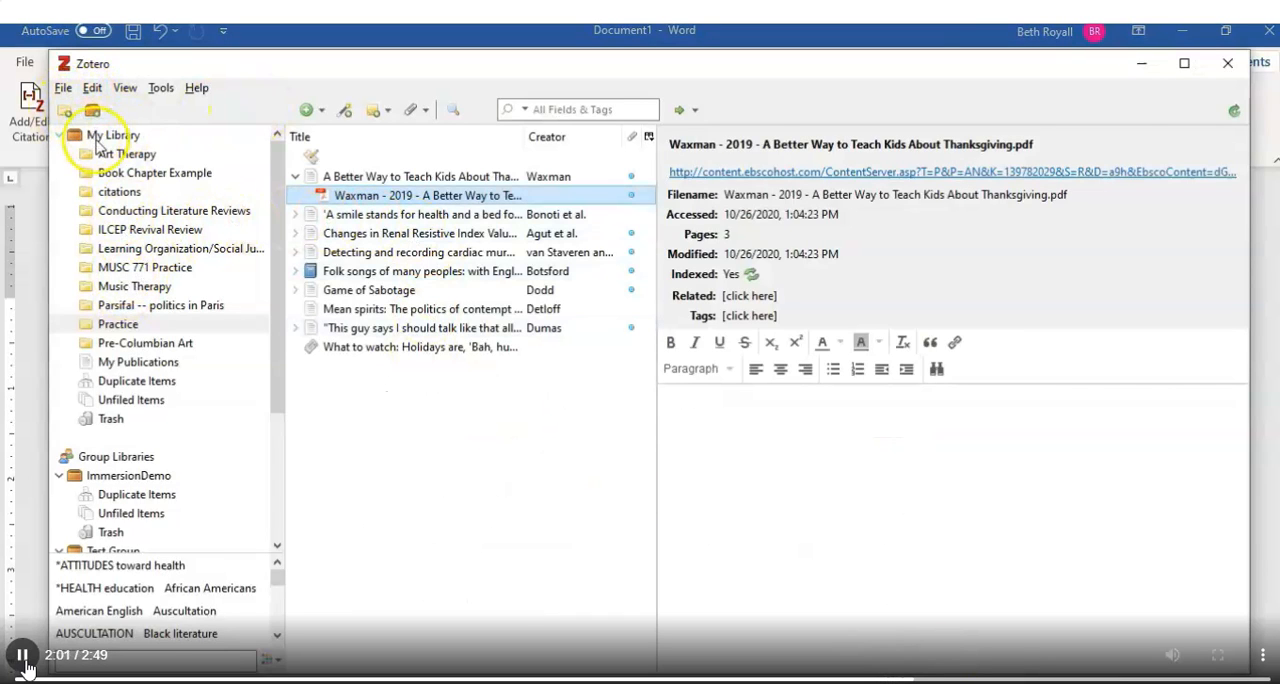
Step: In My Library, find the coronavirus article and change its author's last name to Fernandez
{"action": "left_click", "coordinate": [112, 134]}
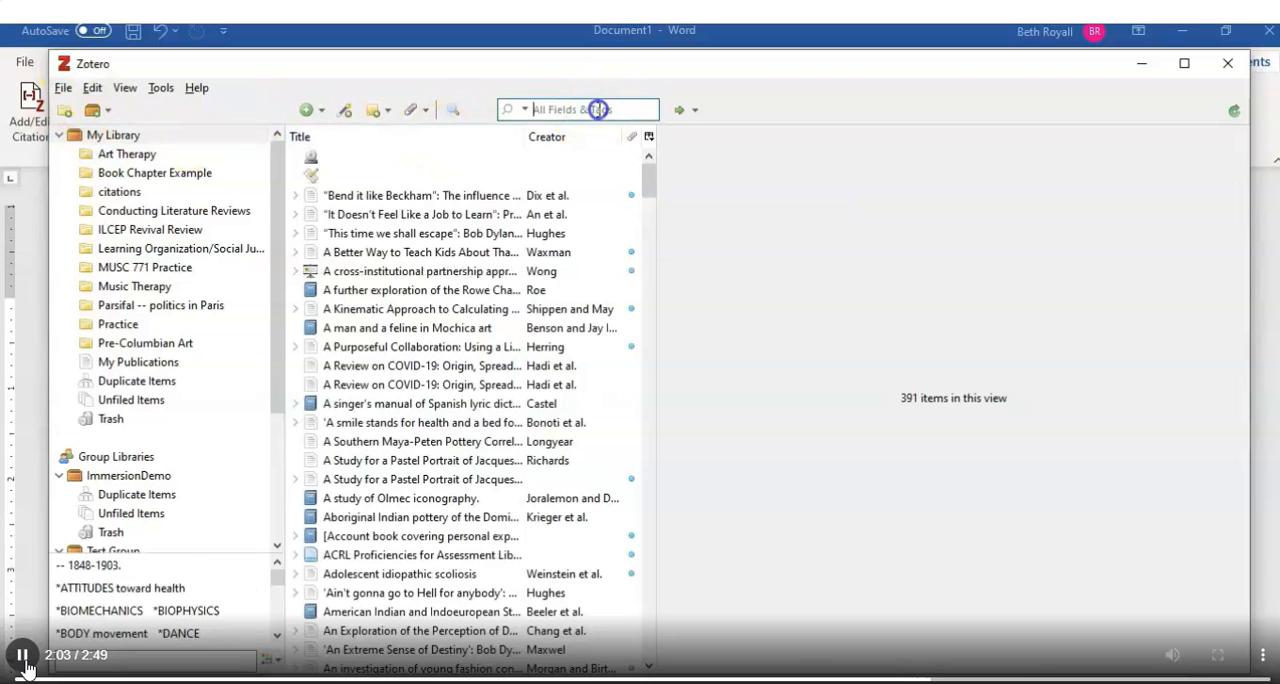
{"action": "type", "text": "fernandes"}
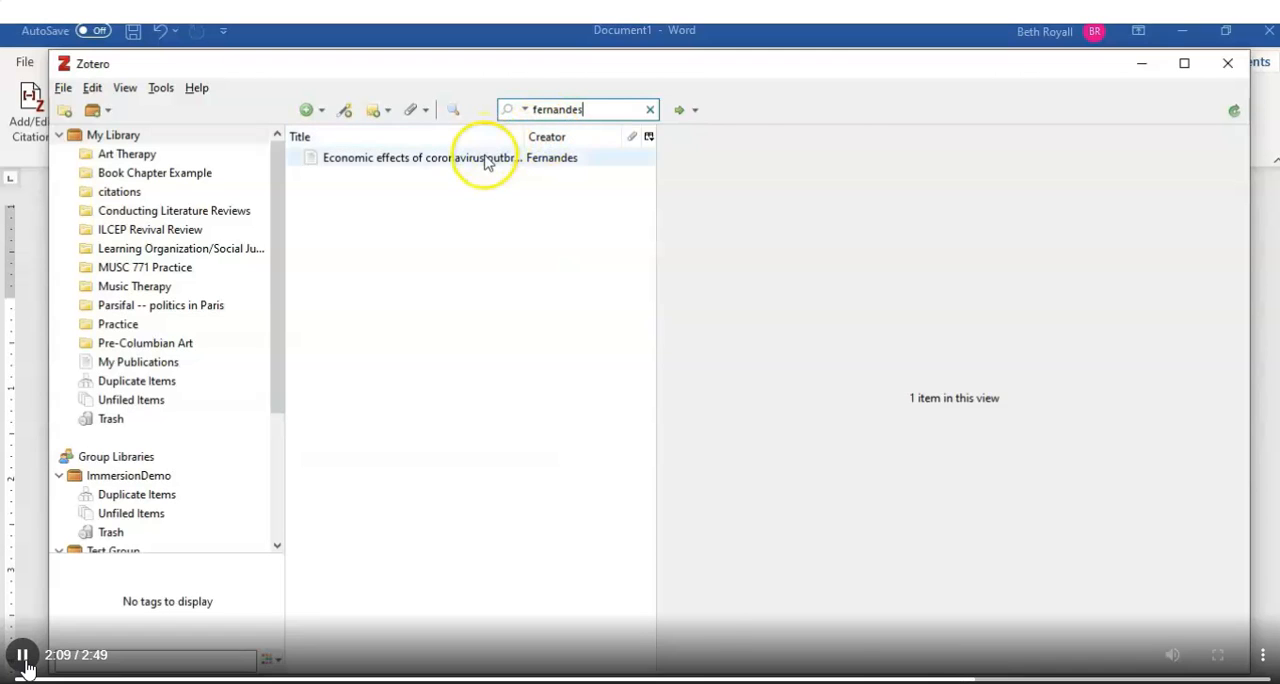
{"action": "left_click", "coordinate": [450, 156]}
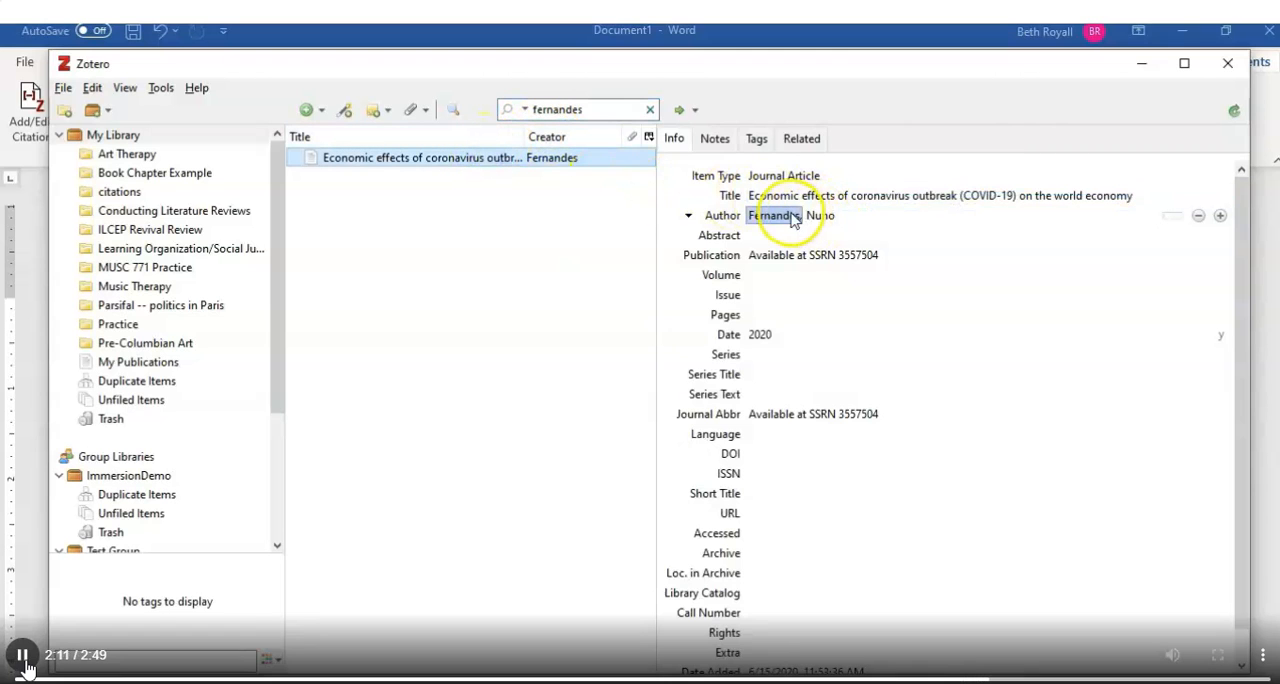
{"action": "left_click", "coordinate": [776, 216]}
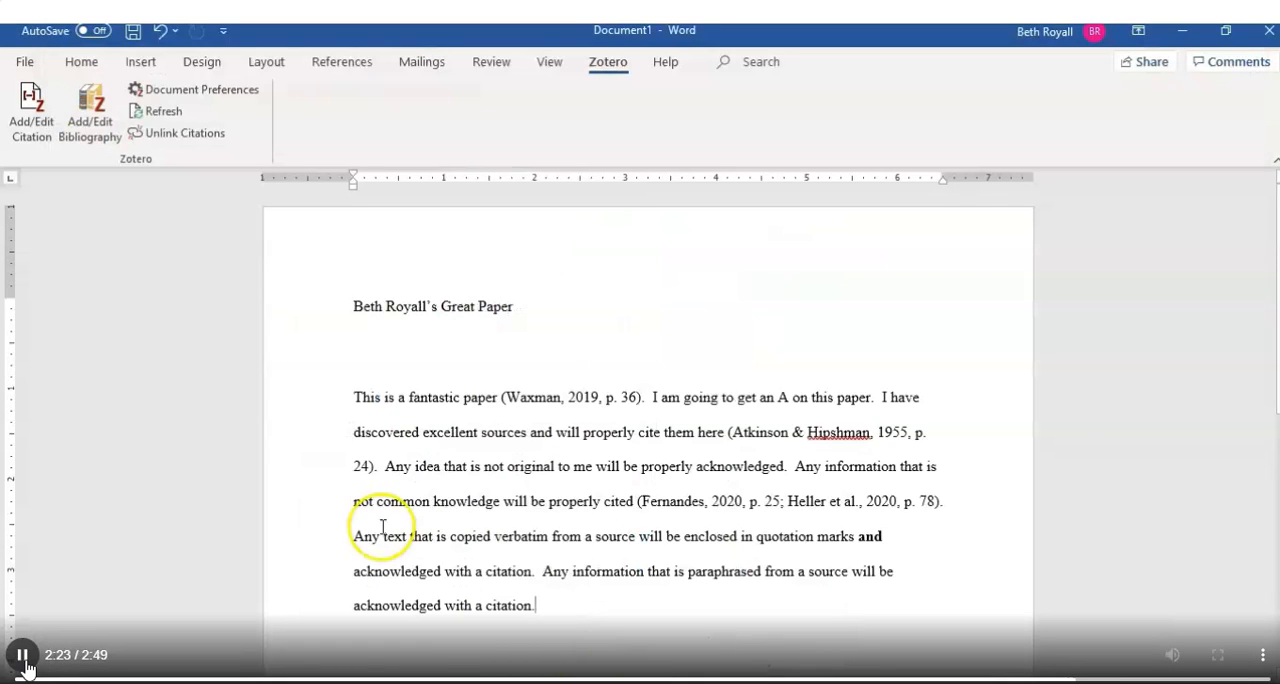
{"action": "mouse_move", "coordinate": [668, 488]}
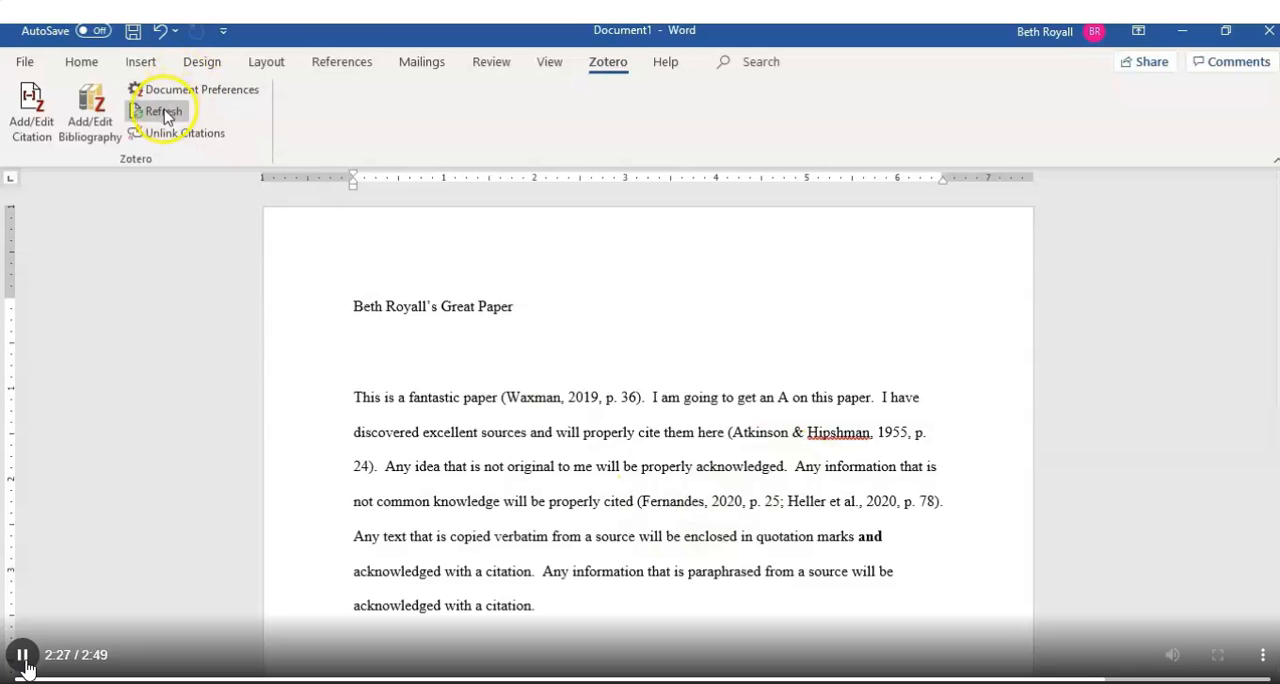
Step: Refresh the Zotero citations so the third sentence reads Fernandez, 2020, p. 25
{"action": "left_click", "coordinate": [162, 110]}
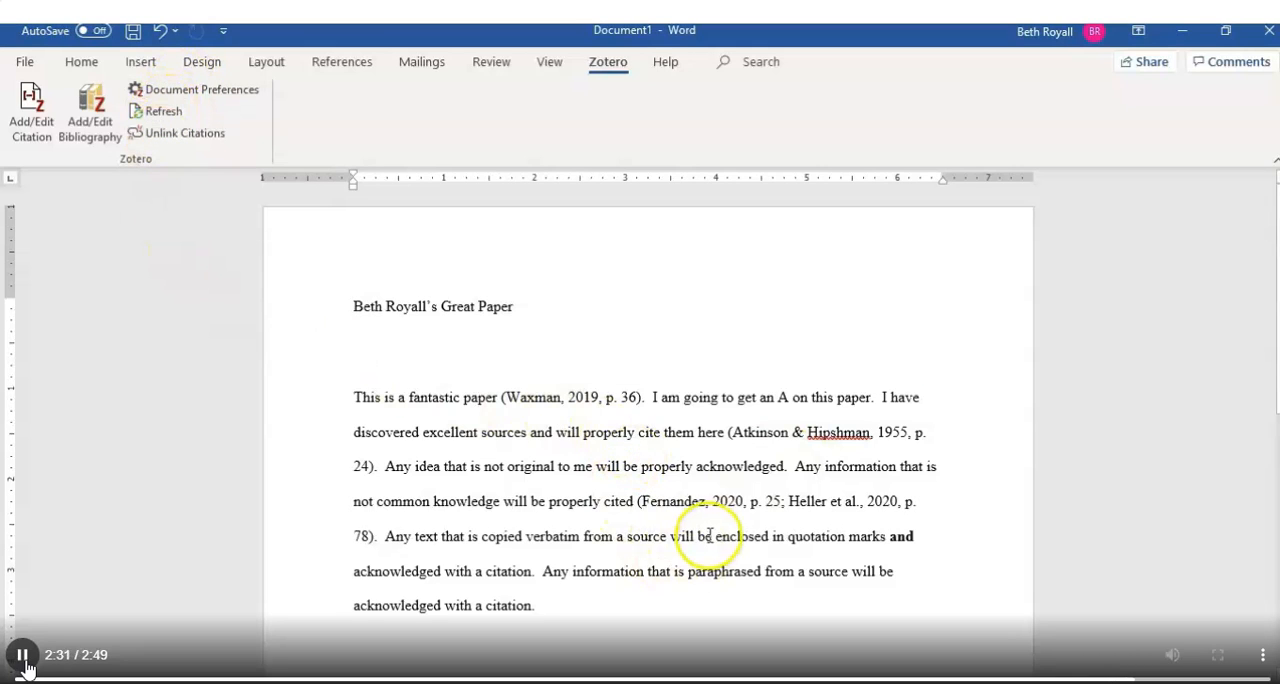
{"action": "mouse_move", "coordinate": [616, 544]}
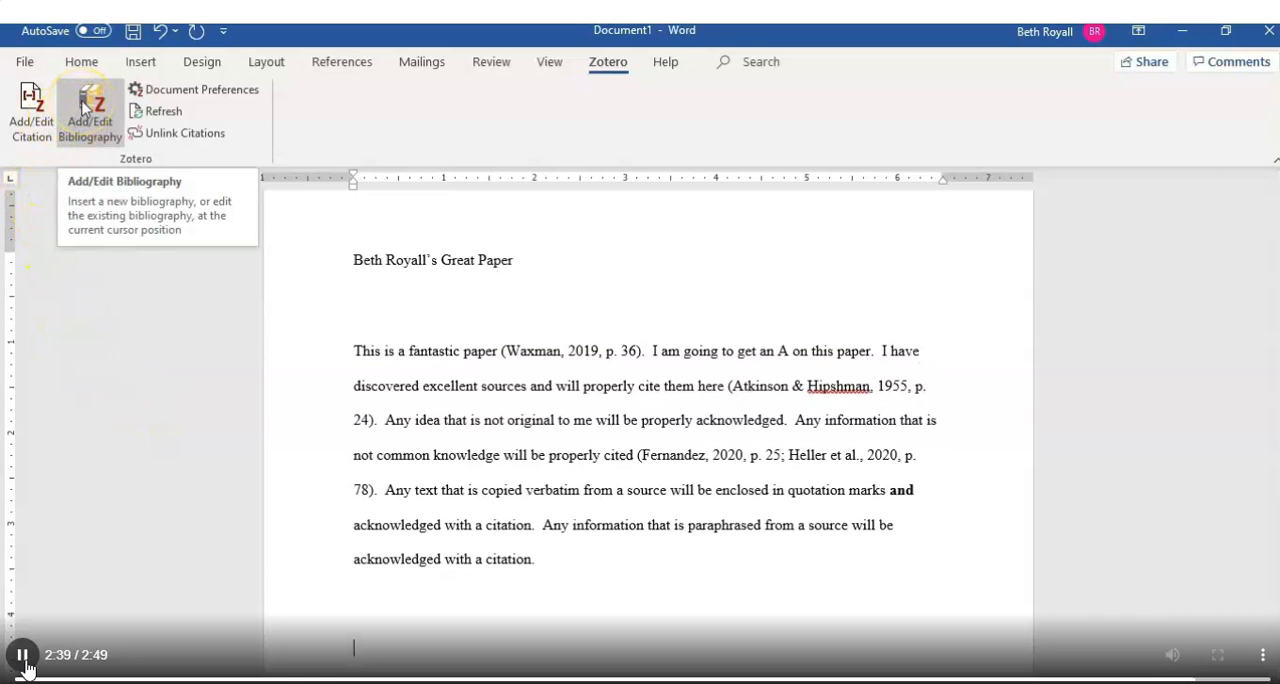
Step: Insert the Zotero bibliography below the paragraph, starting with Atkinson, Fleming, & Hipshman (1955)
{"action": "left_click", "coordinate": [88, 110]}
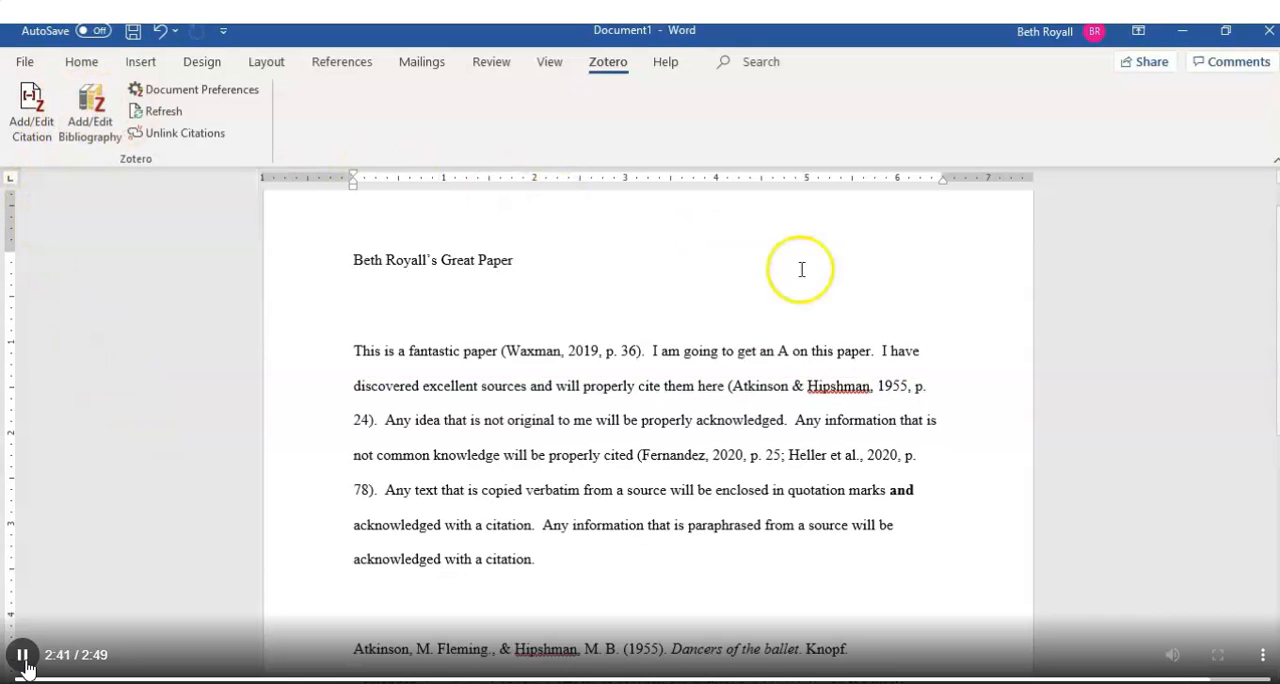